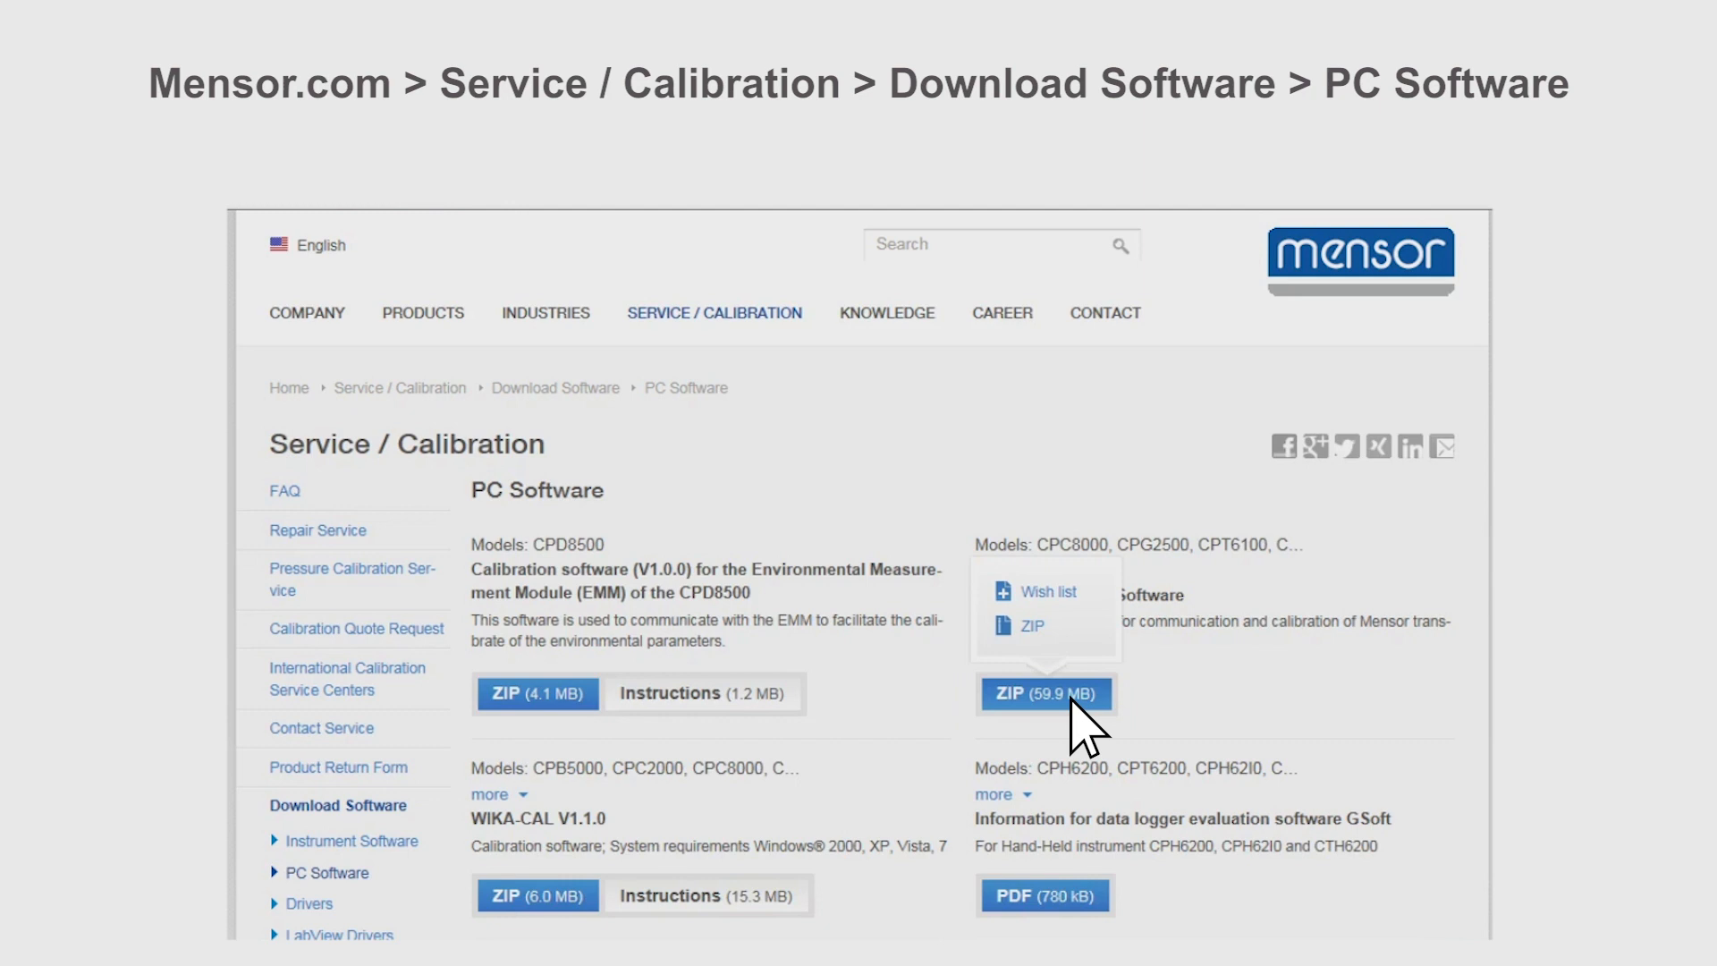
left_click(1045, 694)
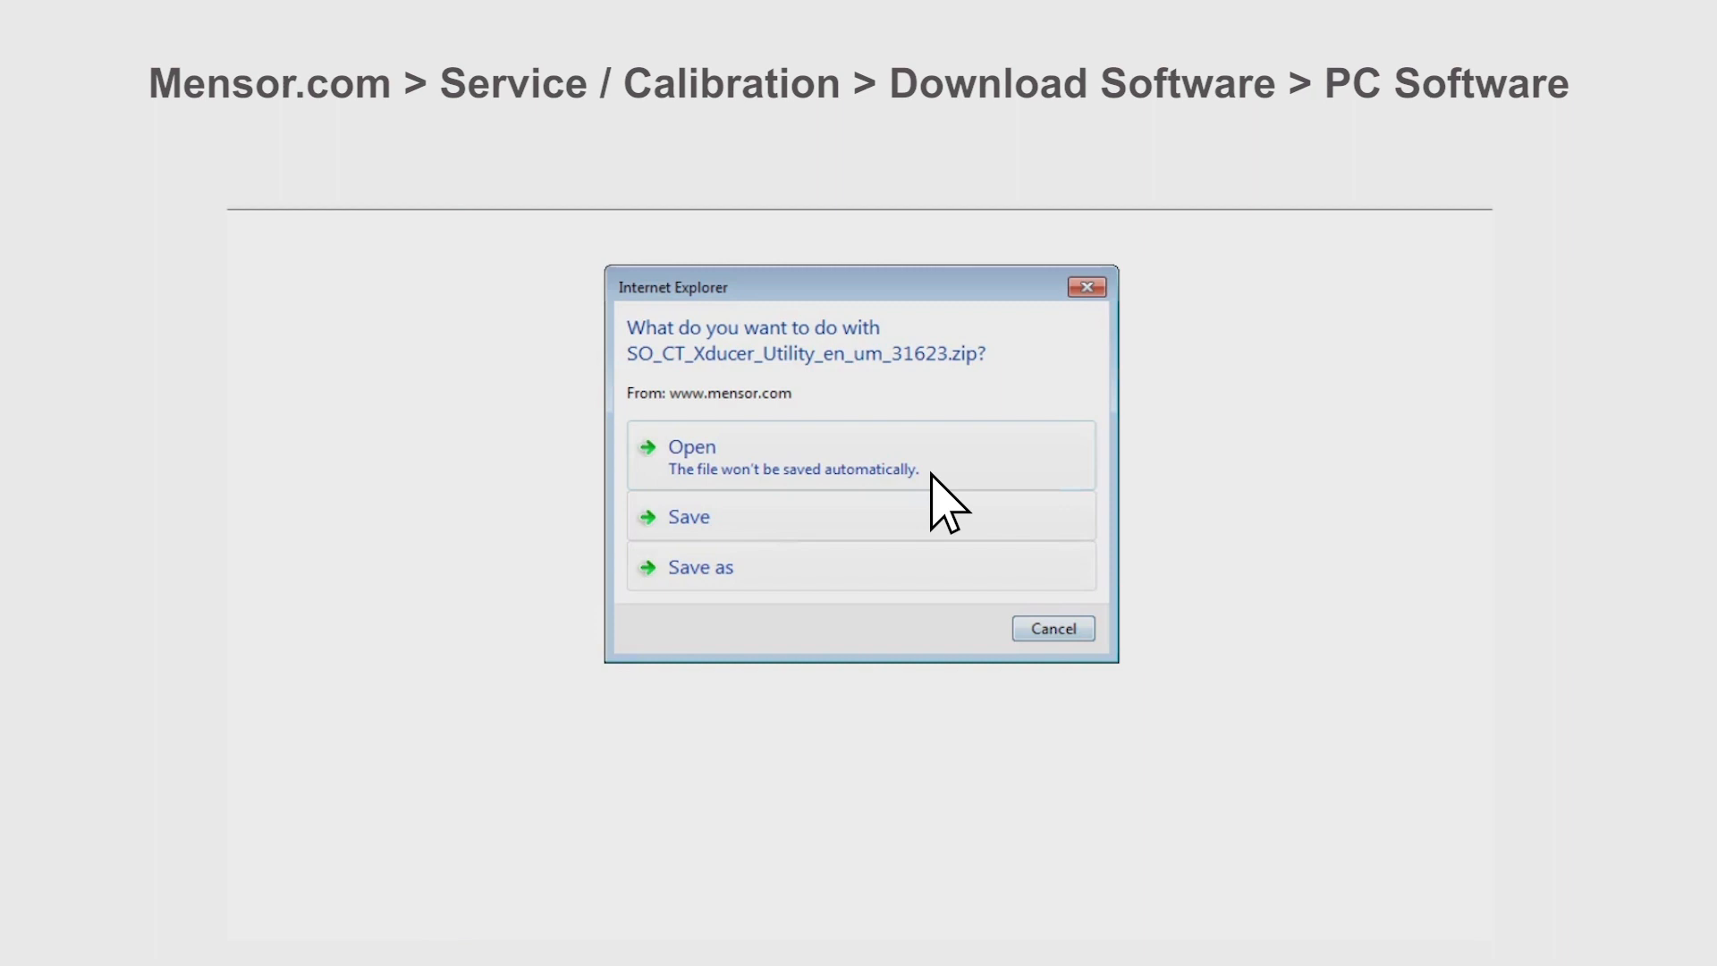
left_click(692, 446)
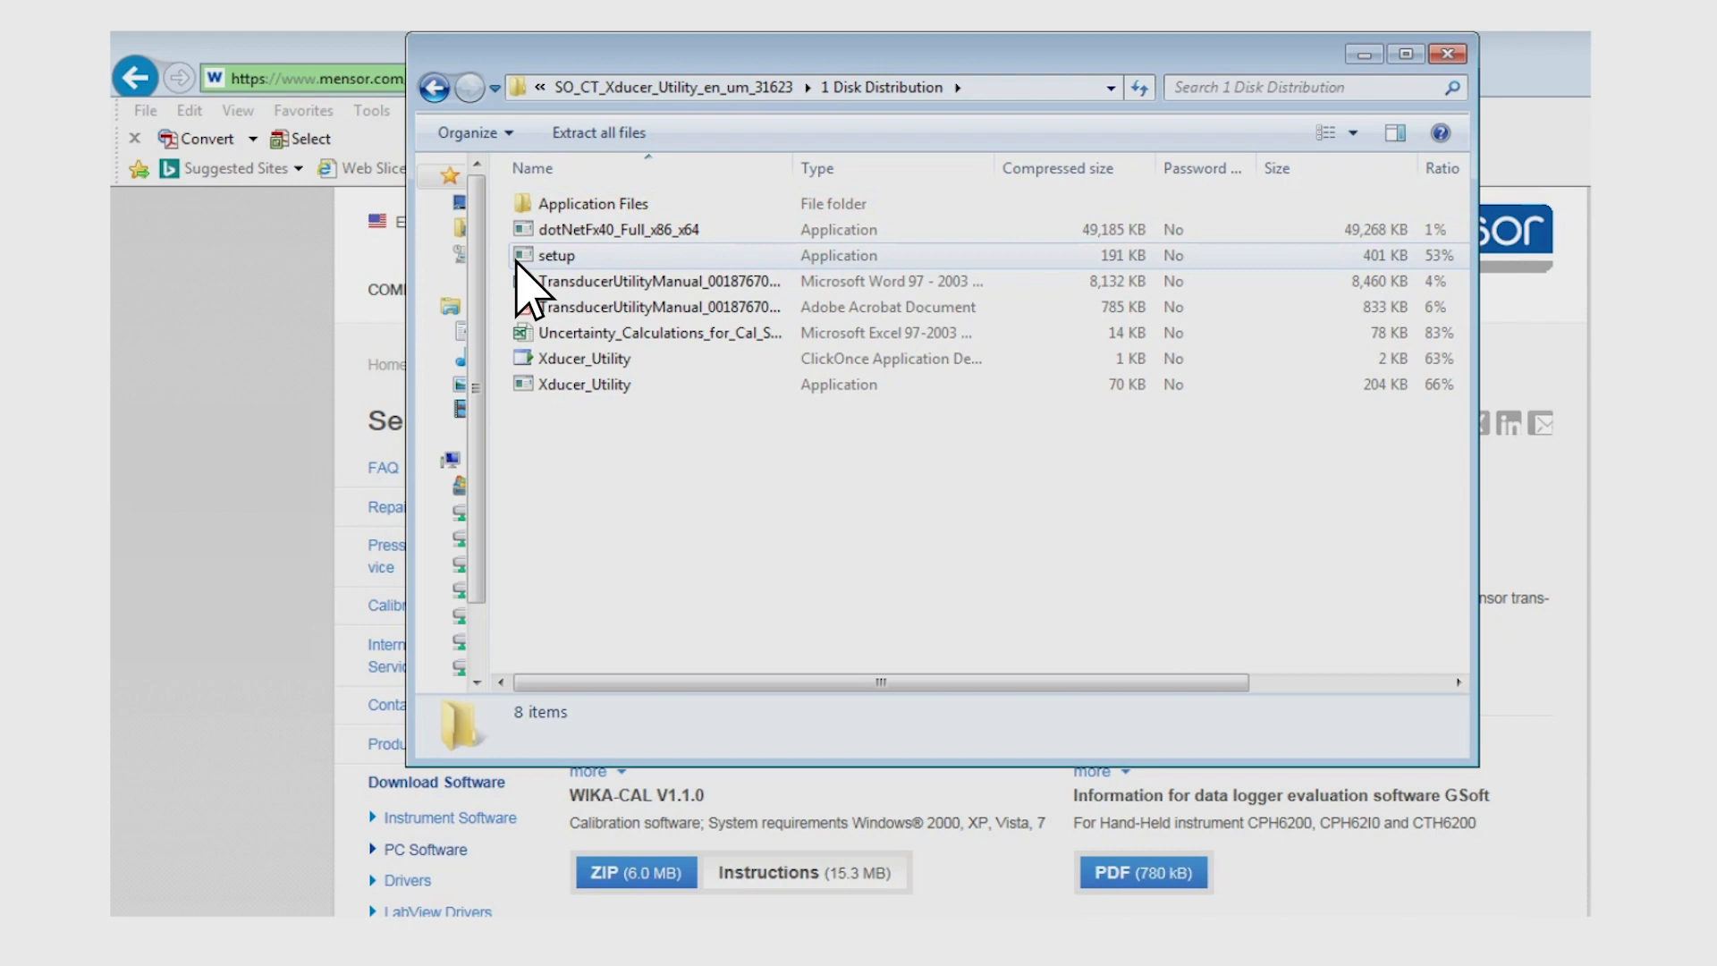
Run setup from the package, allow the unverified program, and install Xducer_Cal_Sled.
double_click(557, 255)
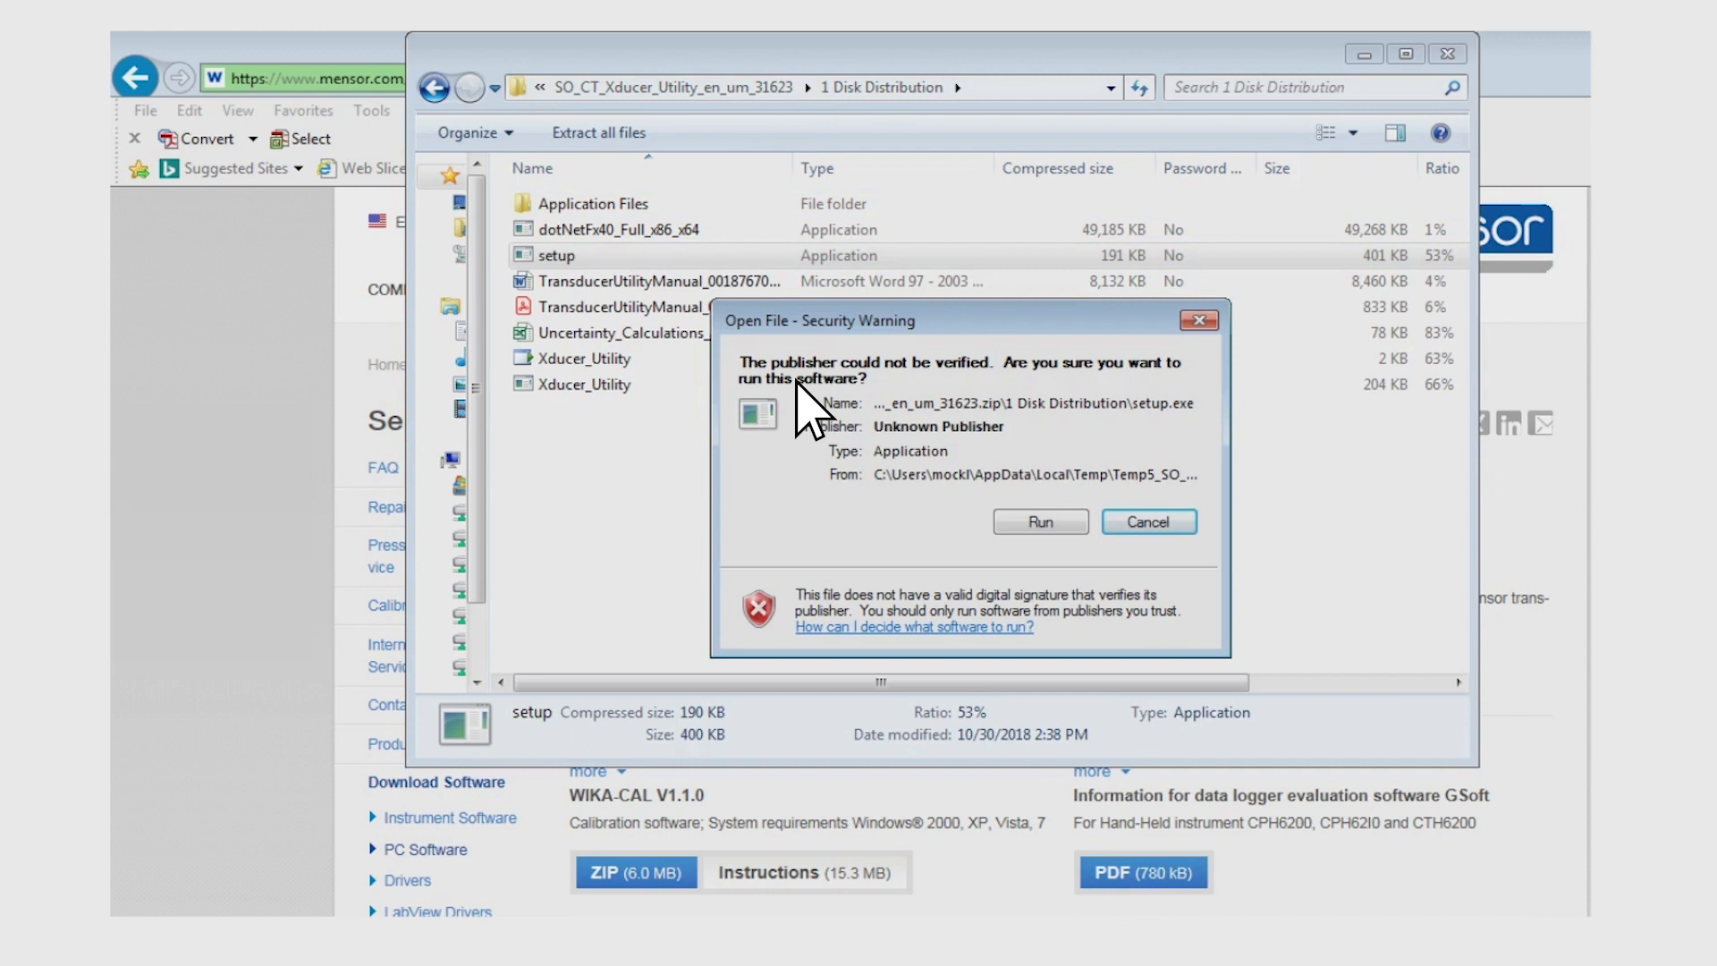
left_click(1040, 522)
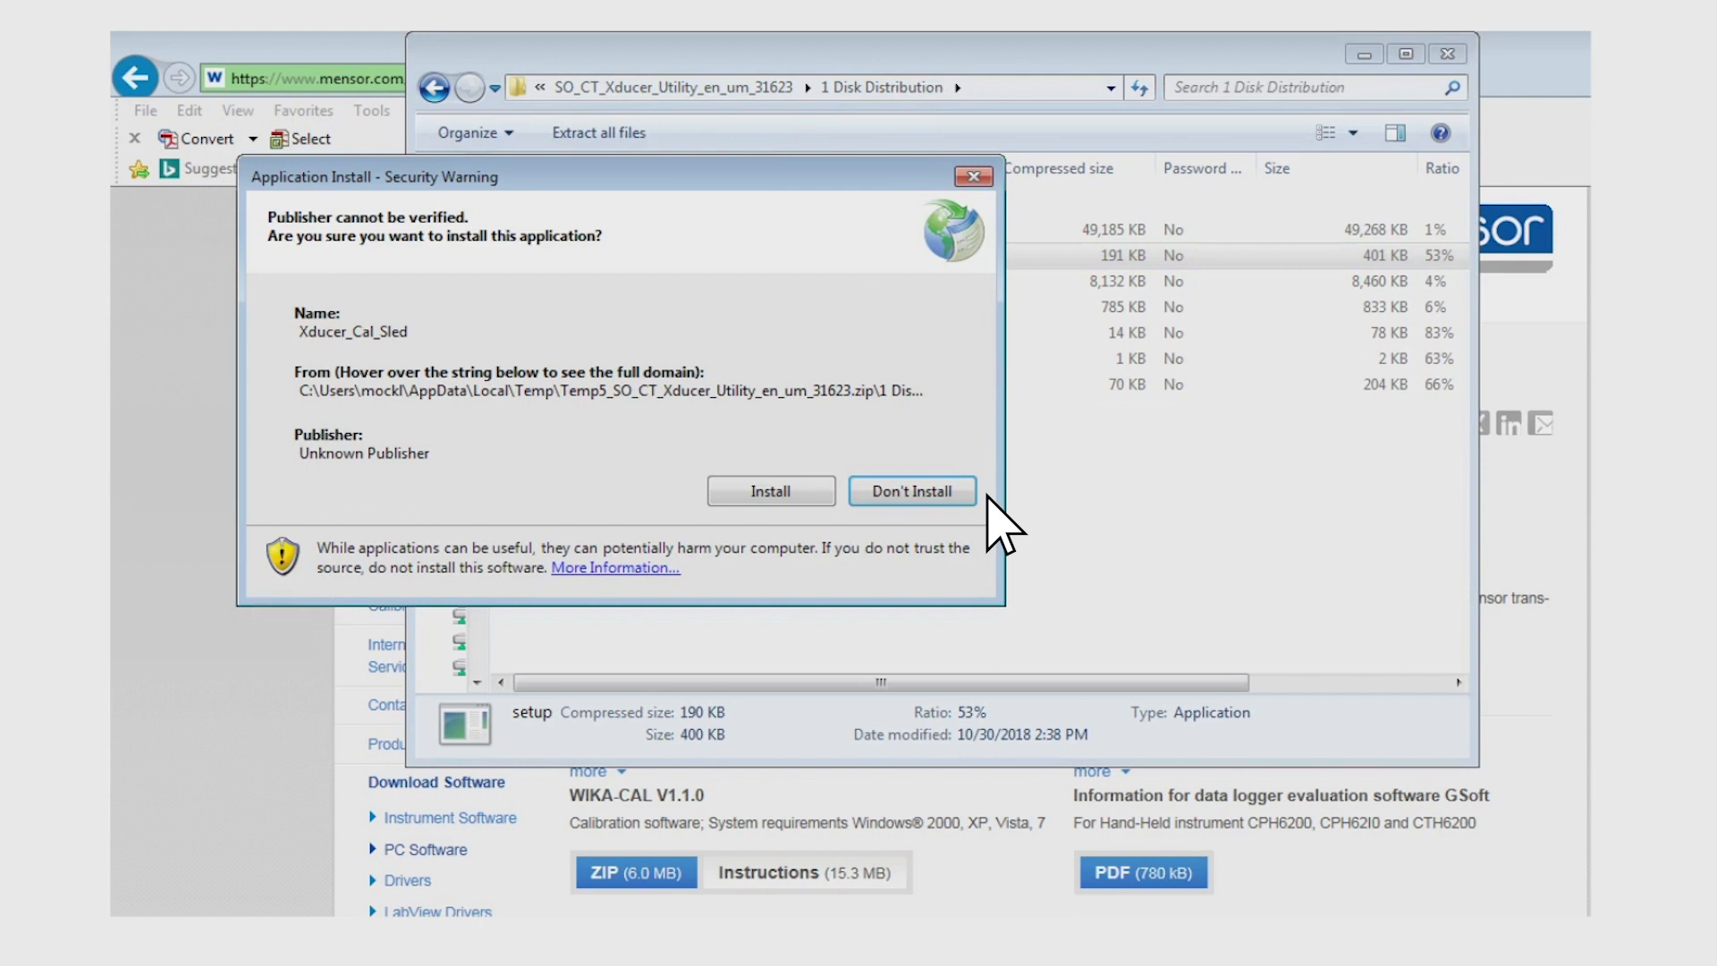
left_click(912, 491)
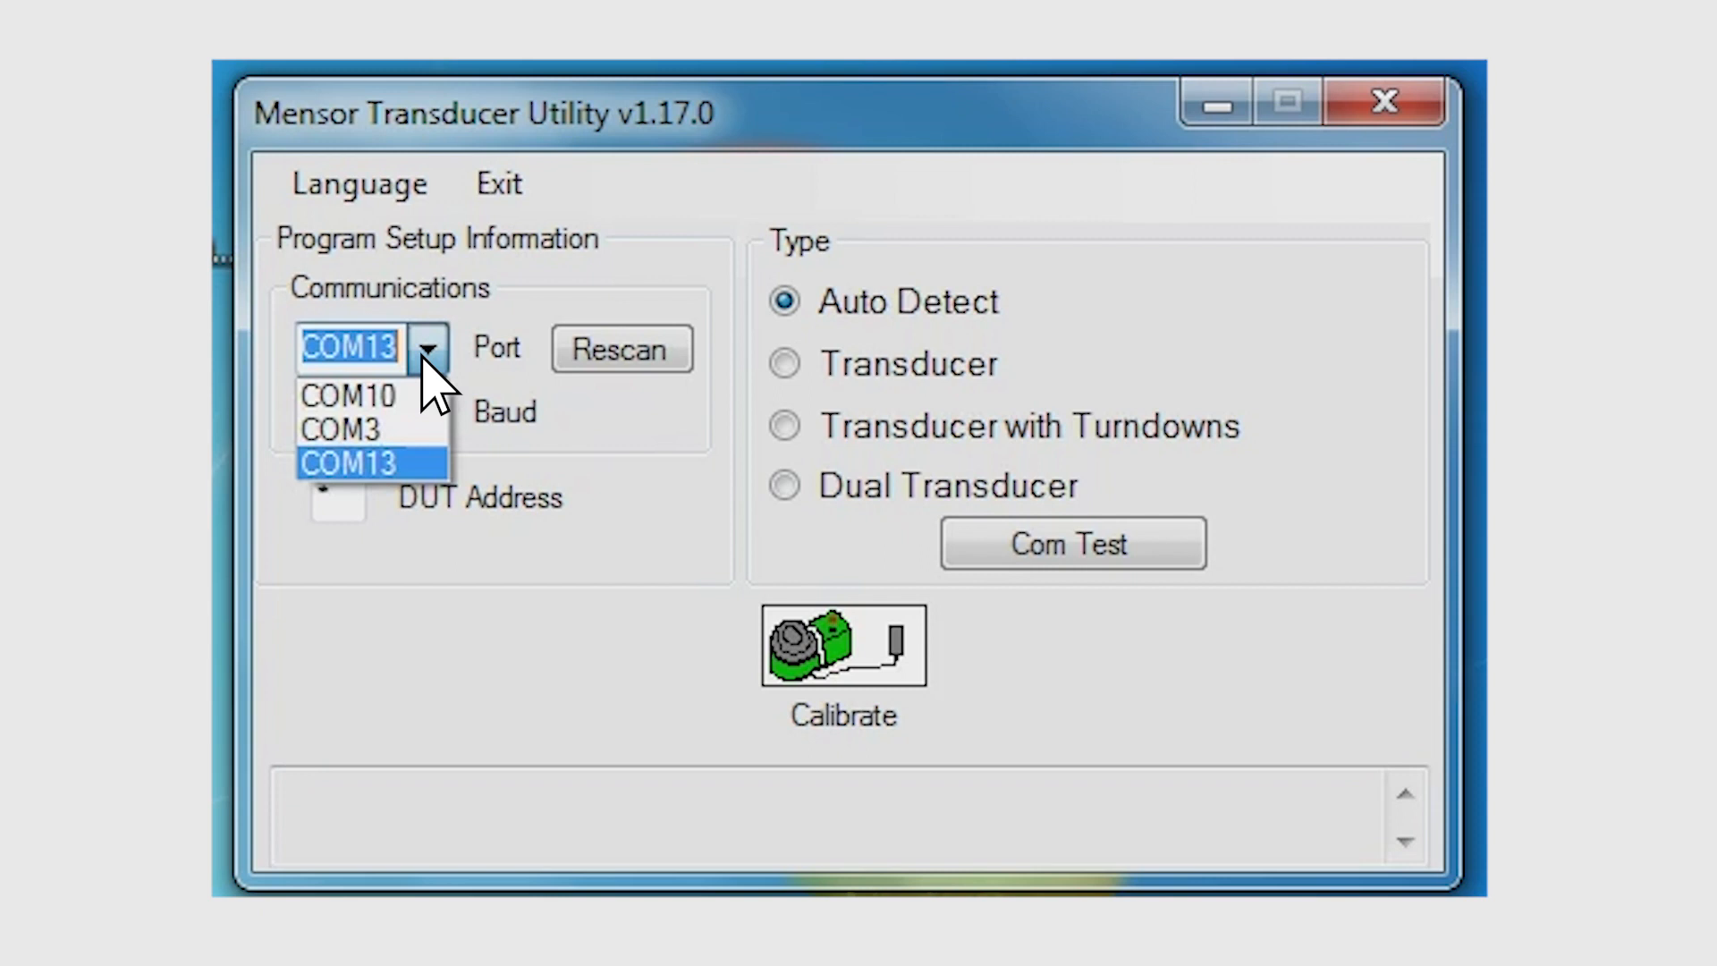
Set COM13 at 57600 baud, run Com Test, and dismiss the CPT9000-found message.
left_click(350, 462)
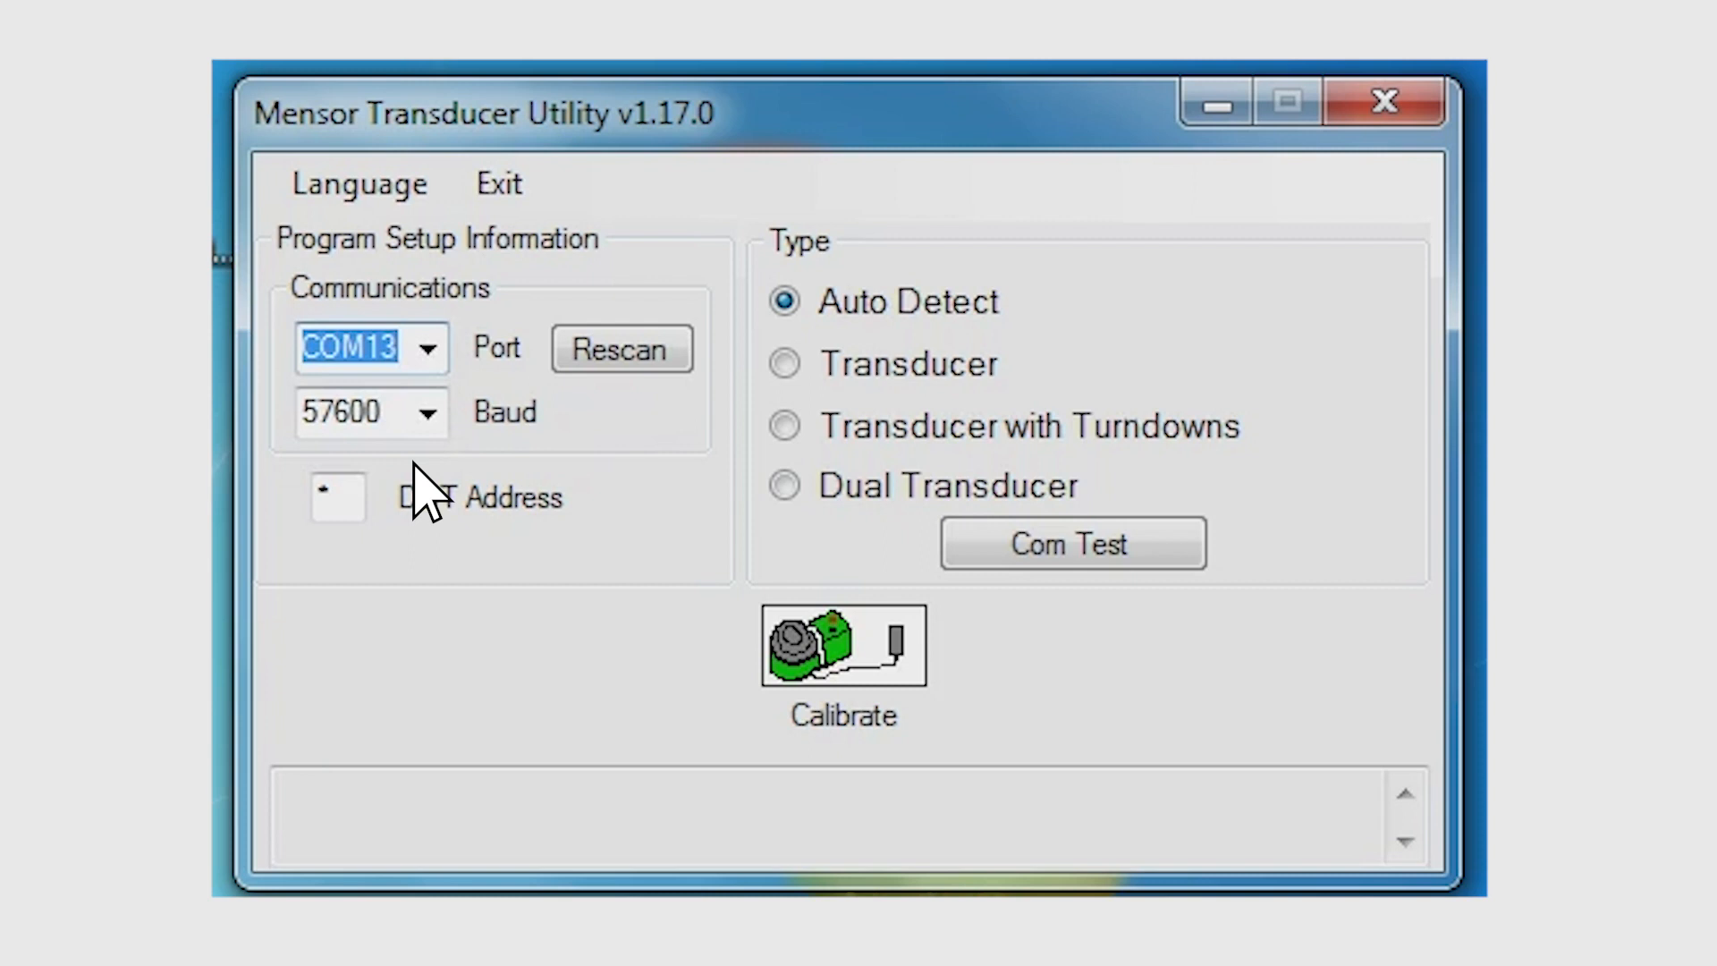
left_click(343, 413)
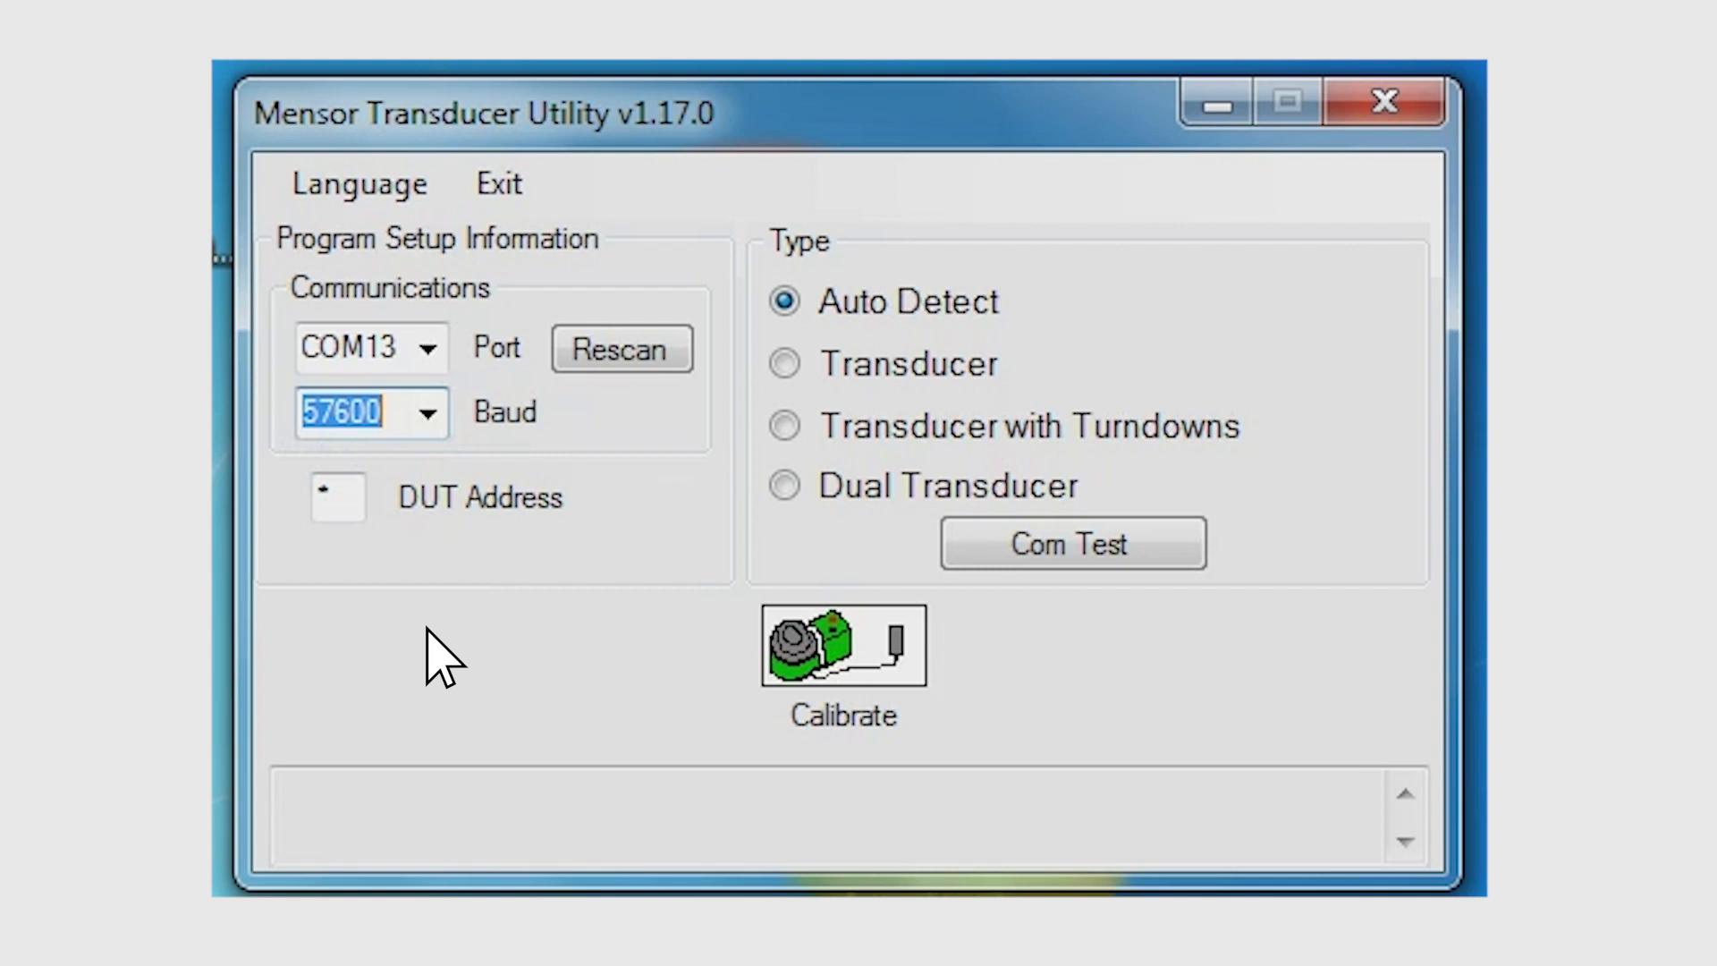
left_click(784, 363)
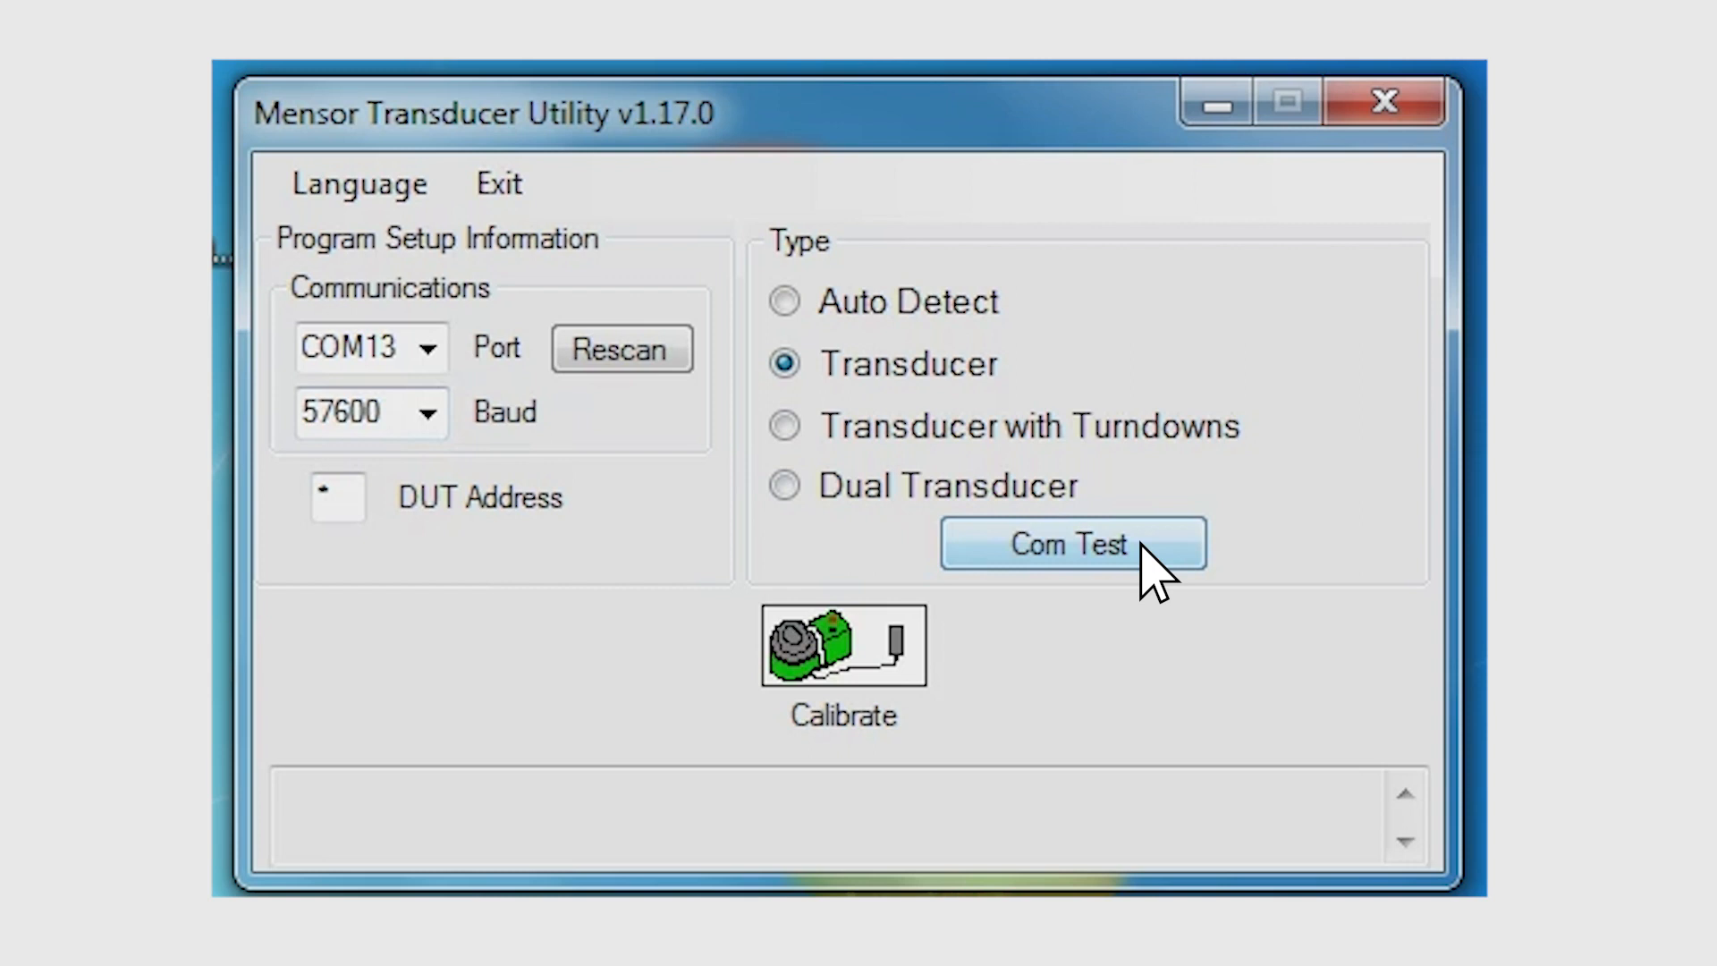
left_click(1071, 543)
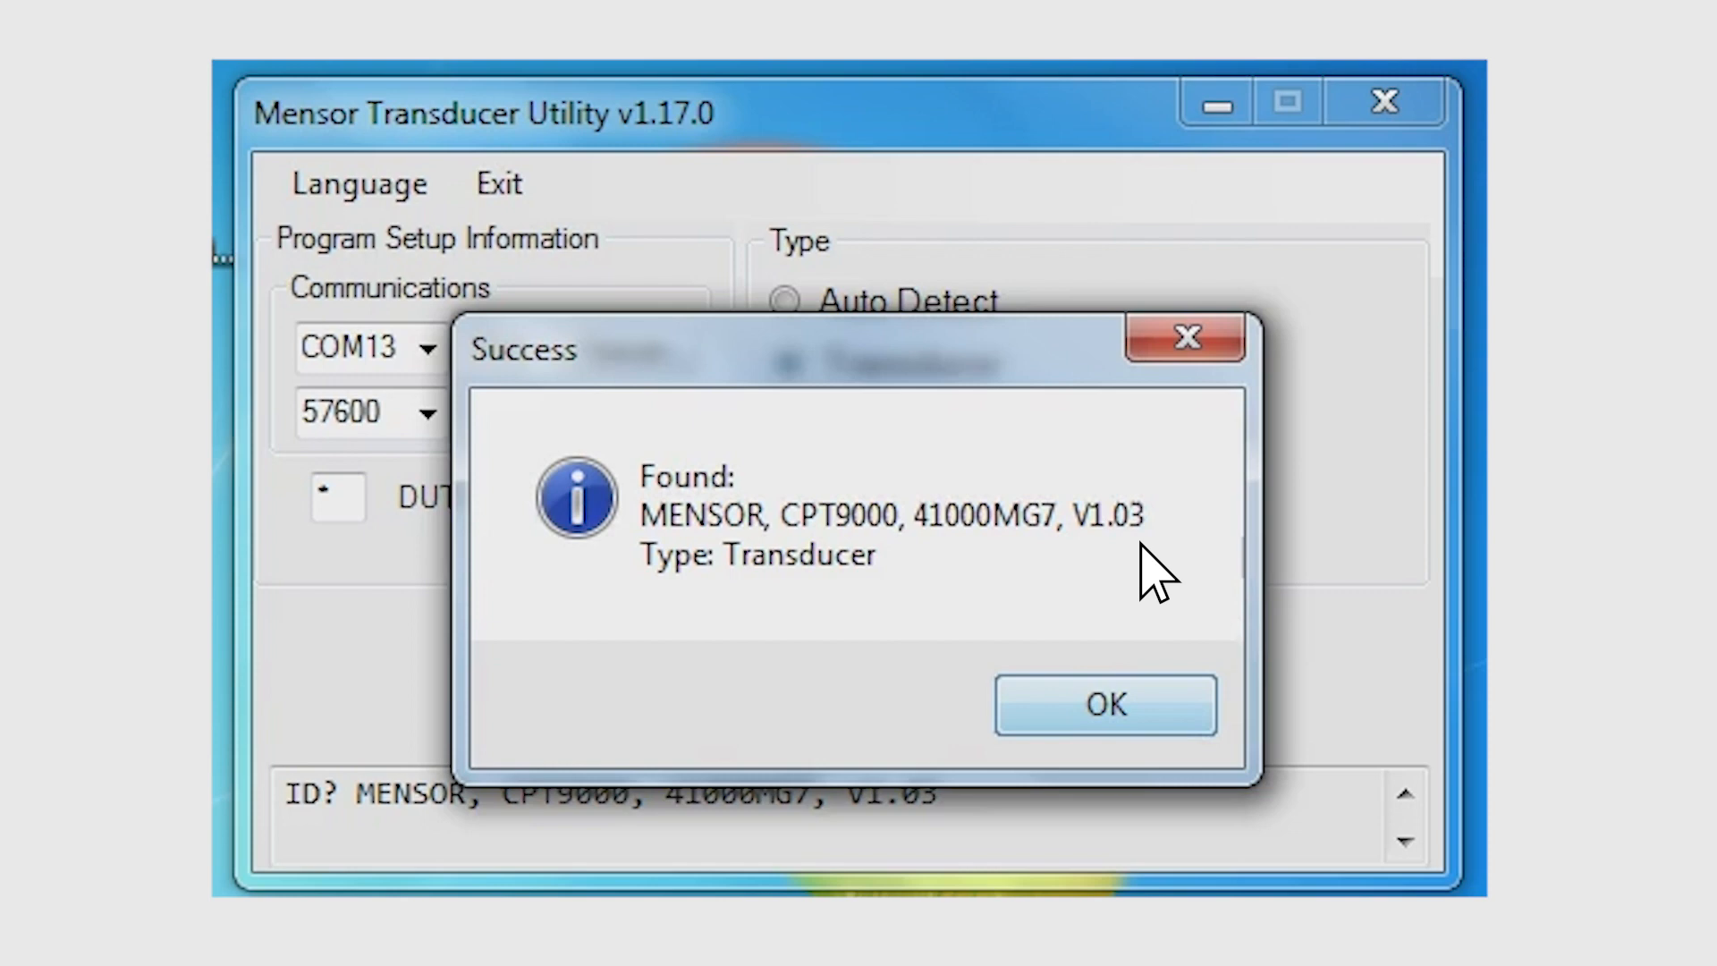
left_click(1105, 705)
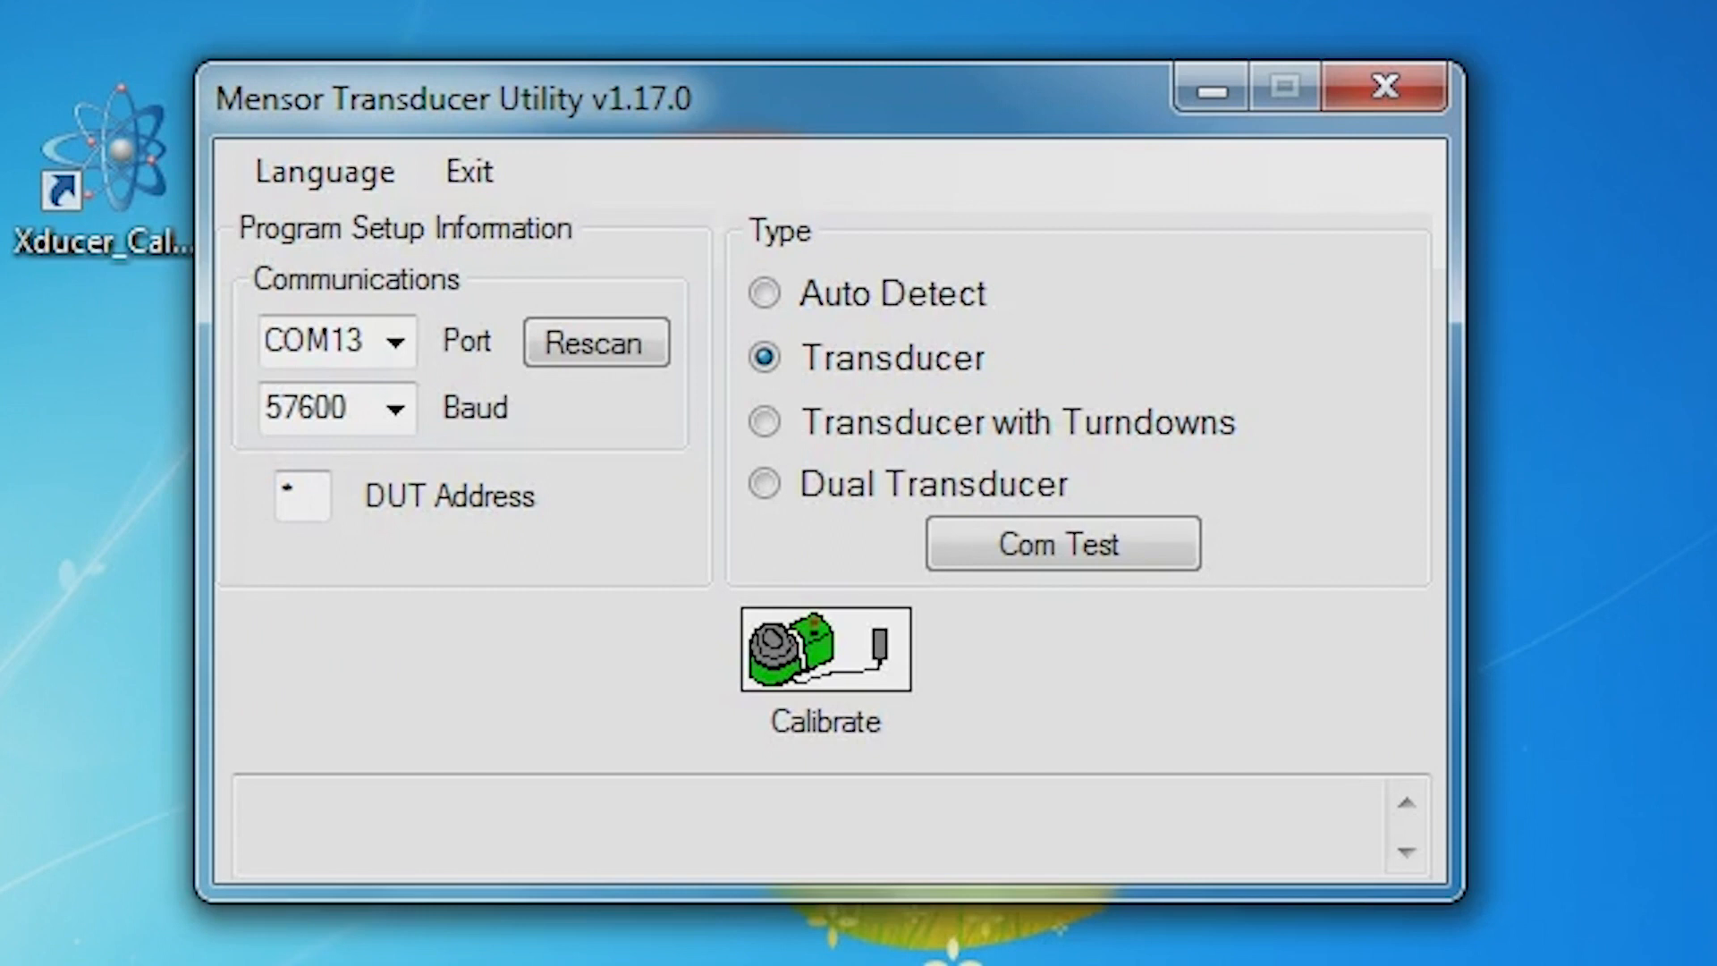
Open the Calibrate window for the CPT9000 to show zero, span and the live reading.
left_click(824, 656)
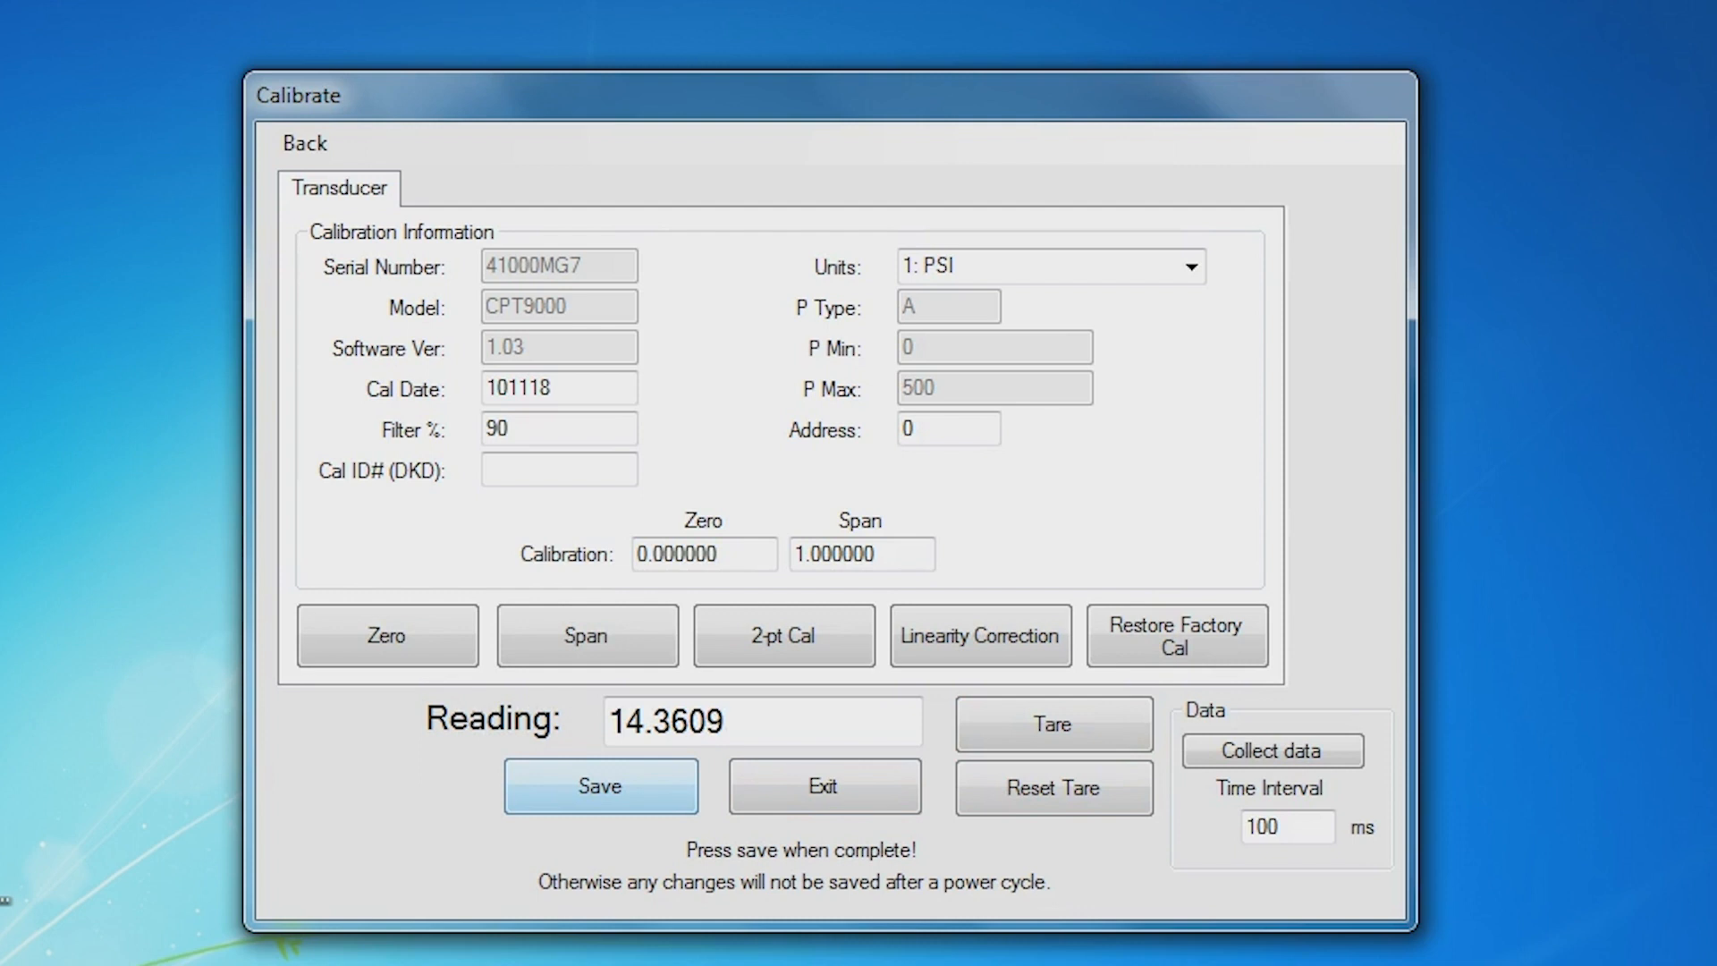
left_click(823, 786)
type("14.4374")
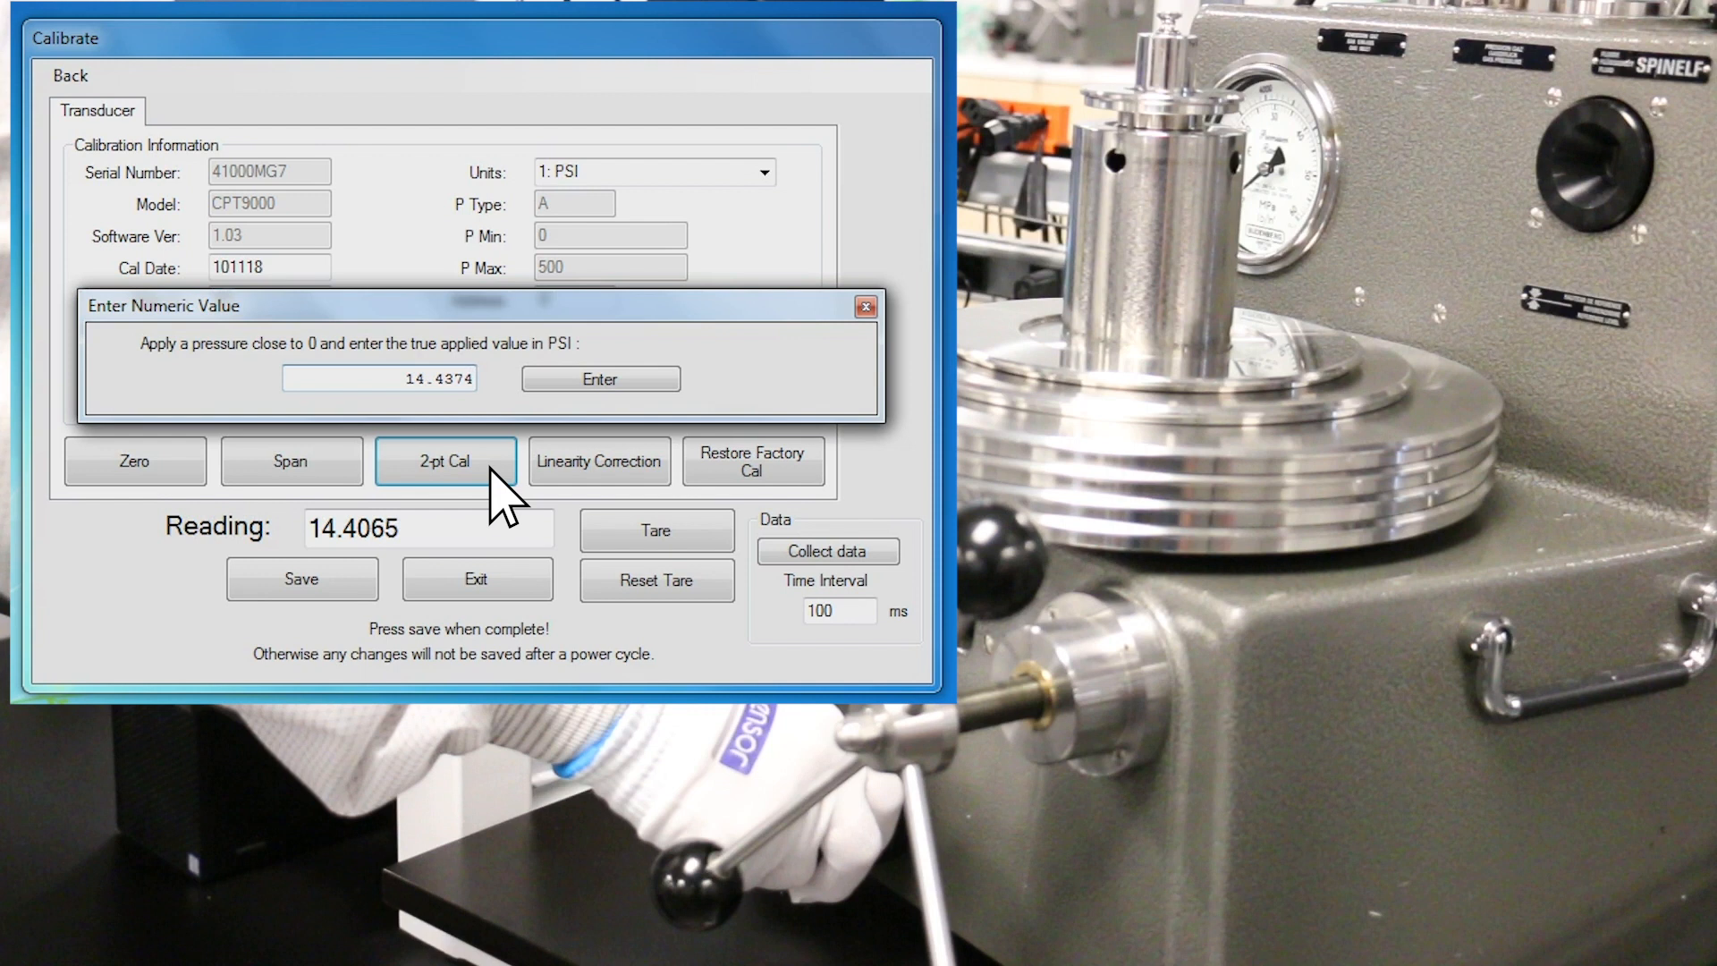
Submit 14.4374 PSI from the barometer as the true near-zero pressure.
left_click(600, 378)
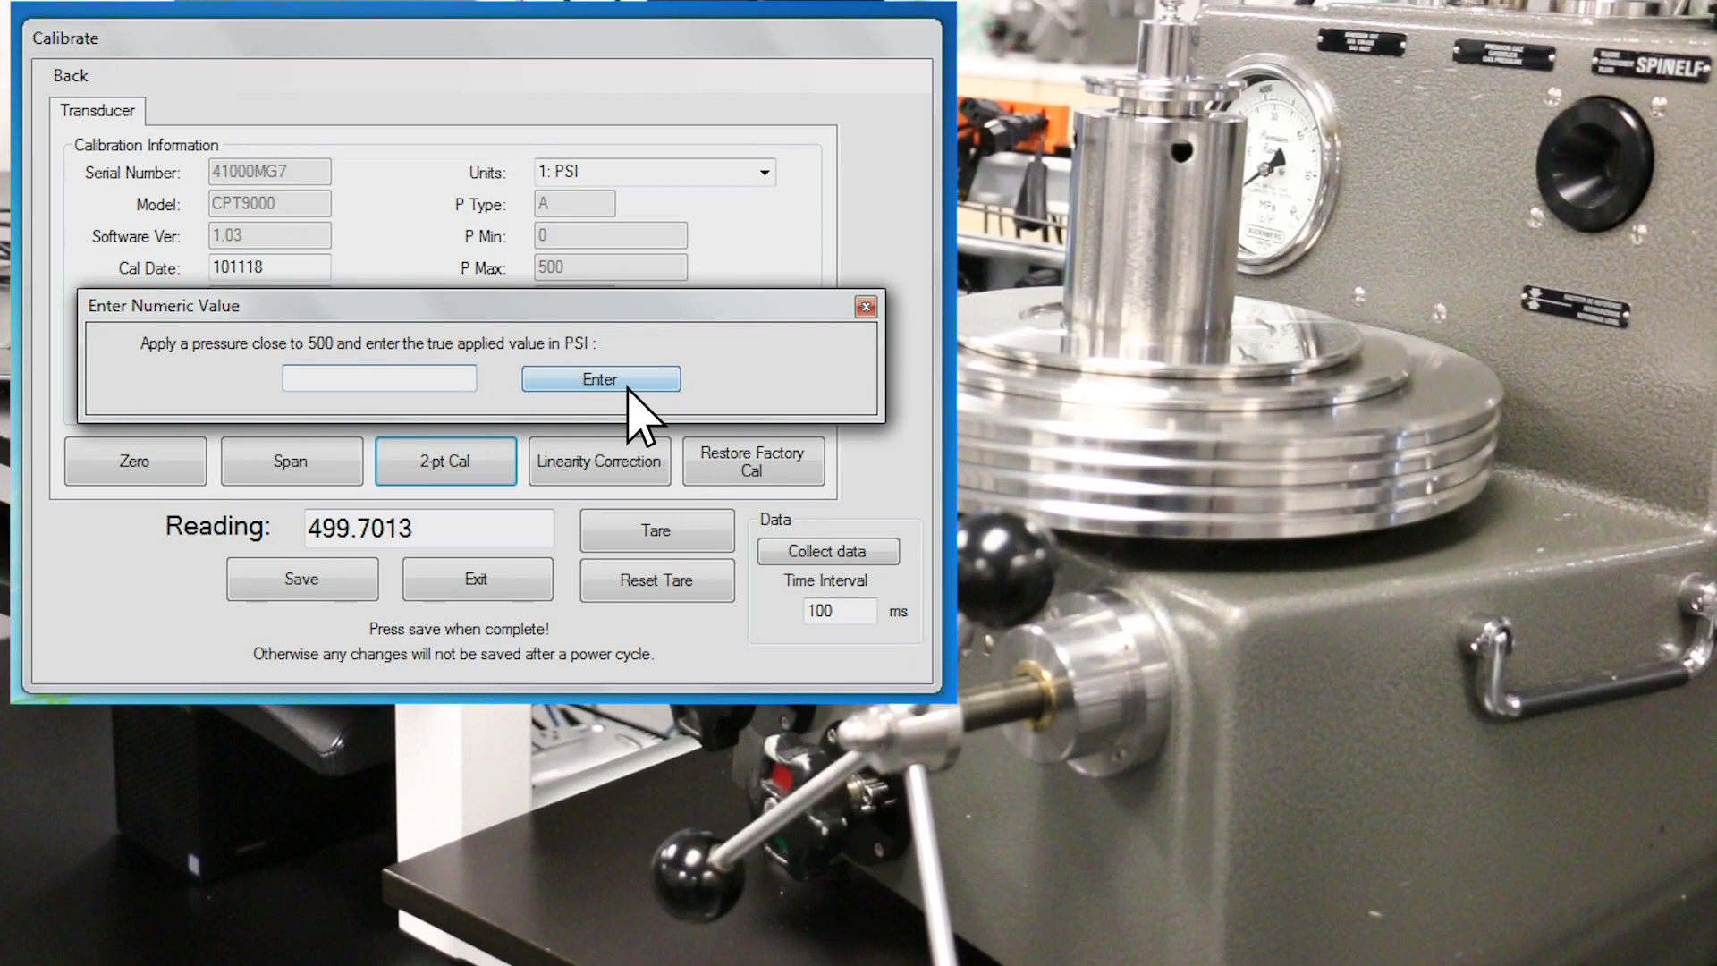
Begin typing the true ~500 PSI value, entering '499.' in the numeric field.
type("499.")
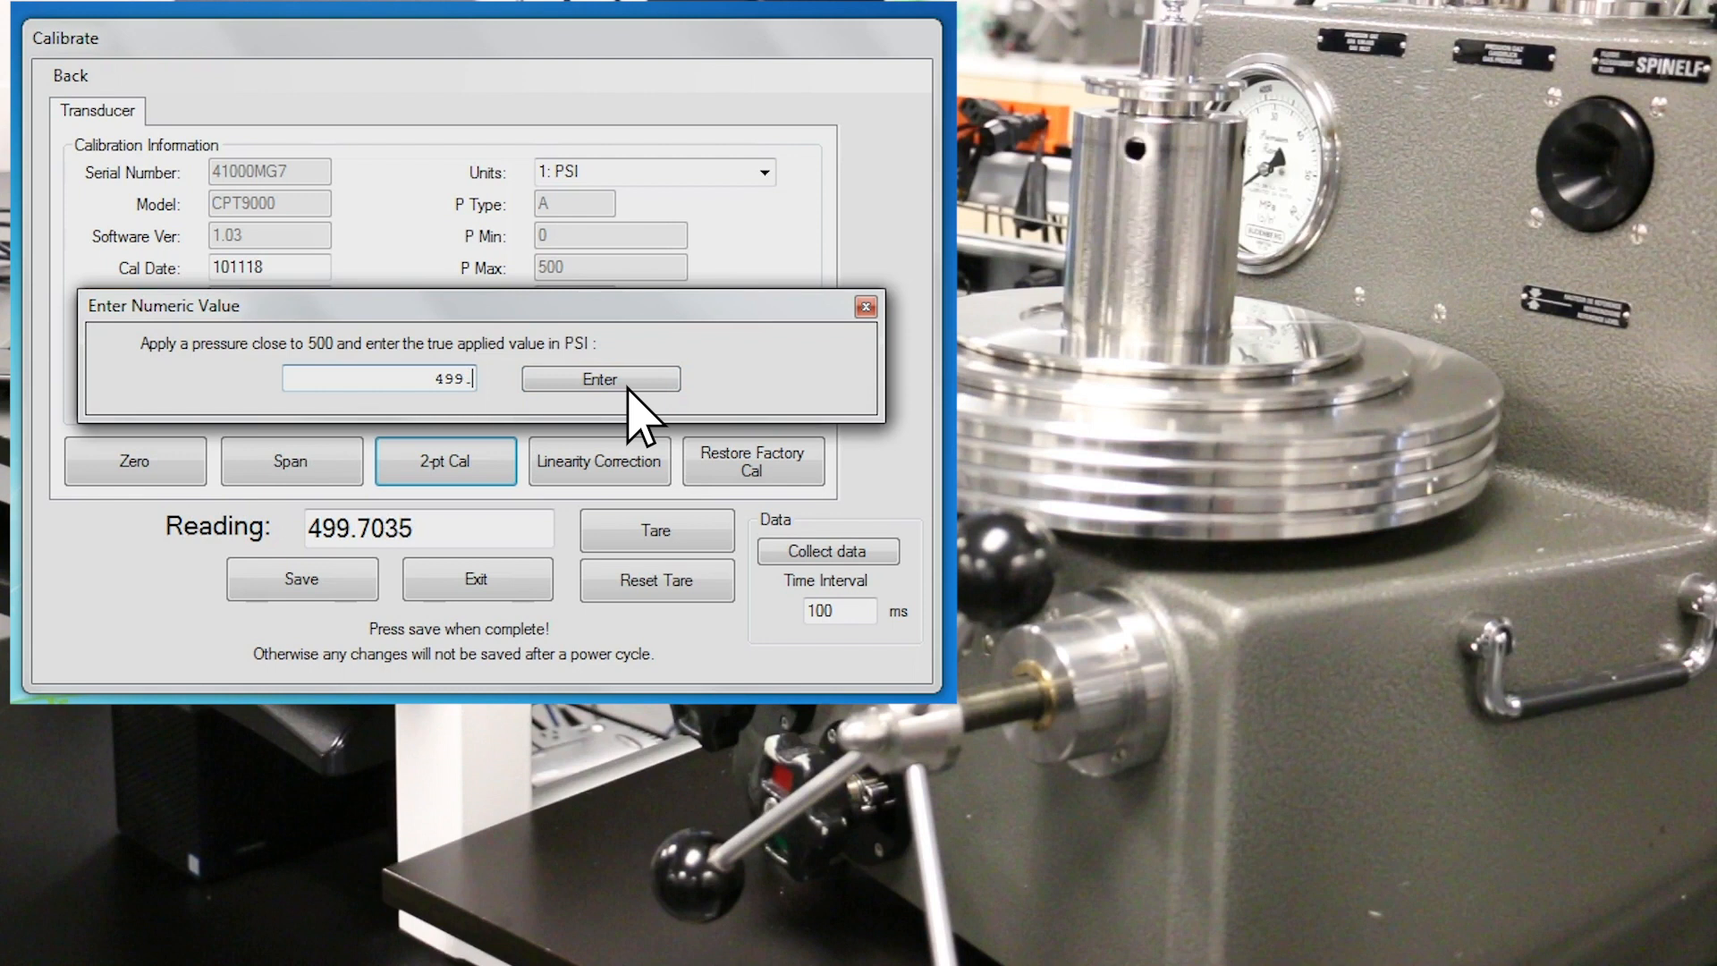